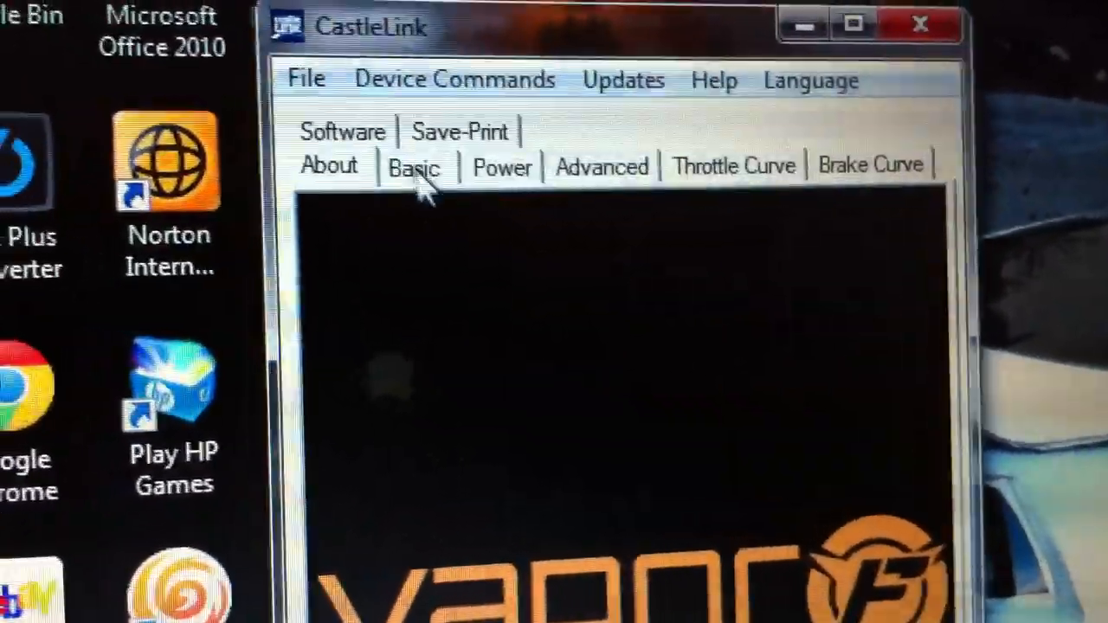
Step: Switch from the Vapor overview to the Basic ESC settings and review them
click(414, 166)
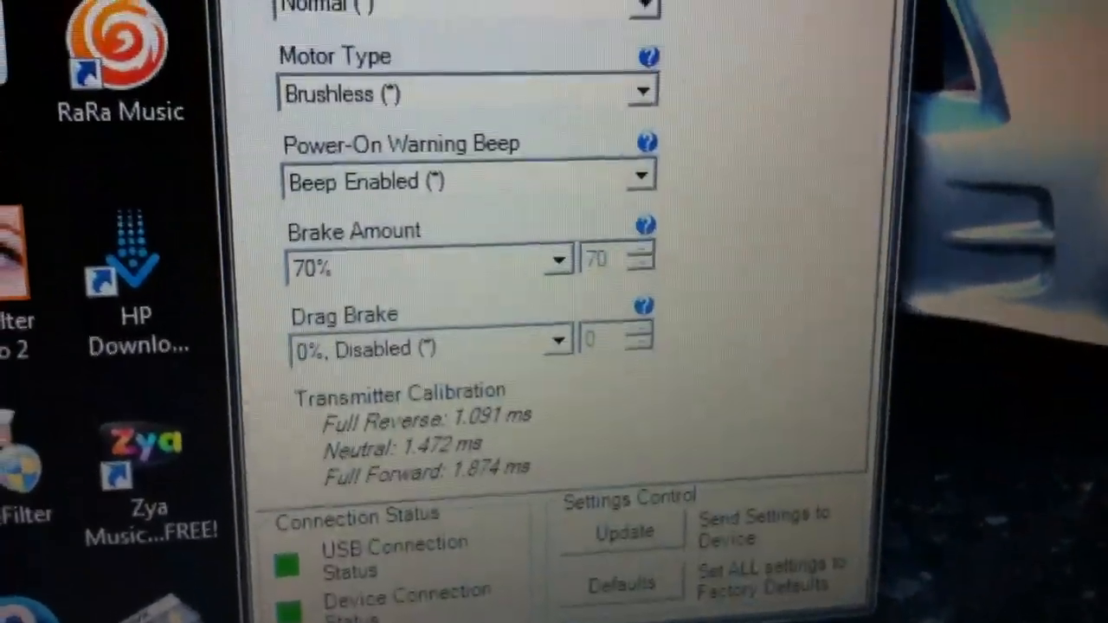
scroll(up, 3)
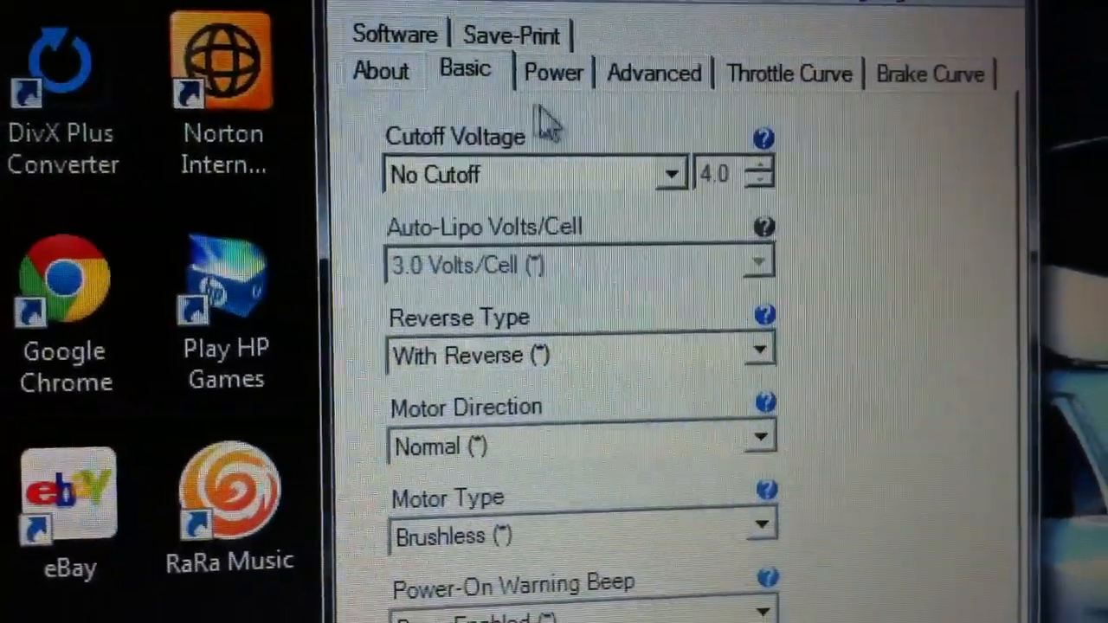
Step: Set the cutoff voltage to Auto-Lipo (3.0 V per cell) and show its help description
click(671, 173)
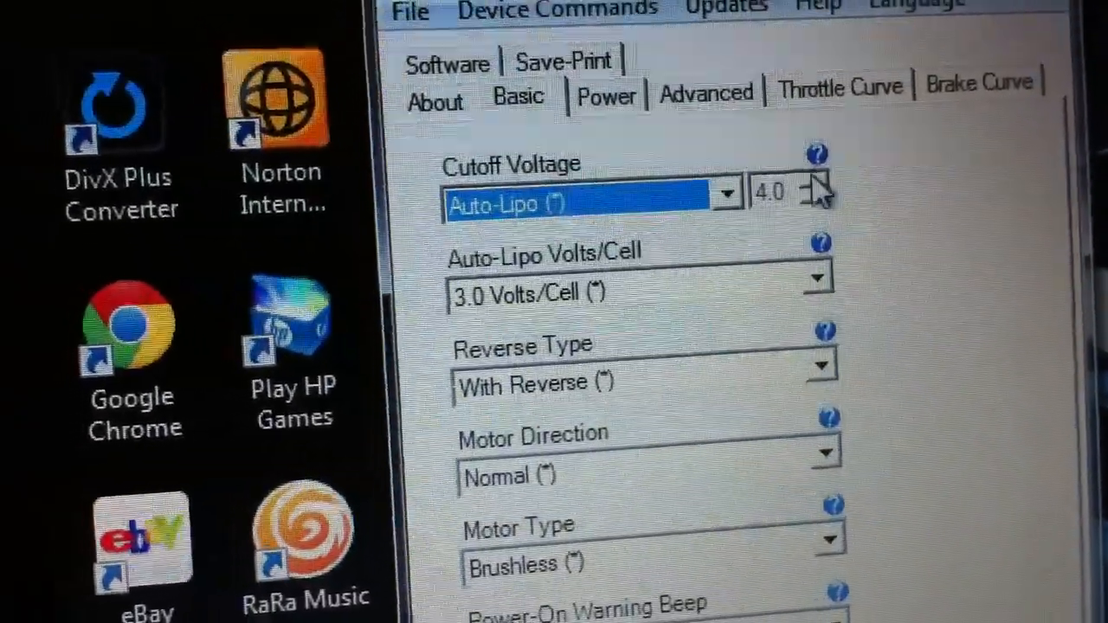
click(814, 154)
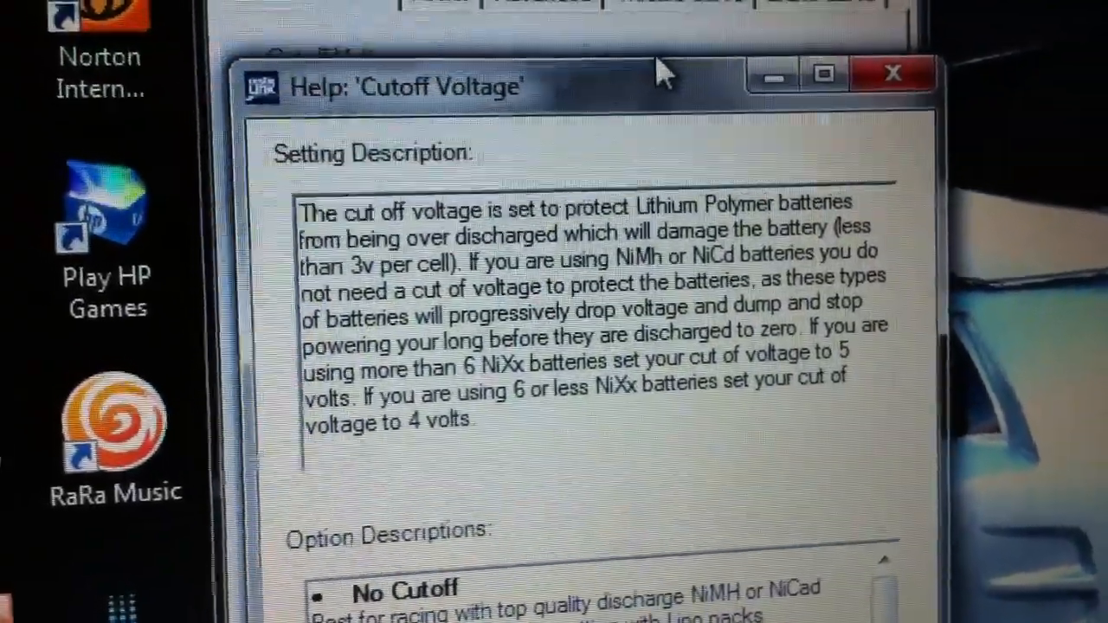
Step: Read through the Cutoff Voltage help window's option descriptions
scroll(down, 3)
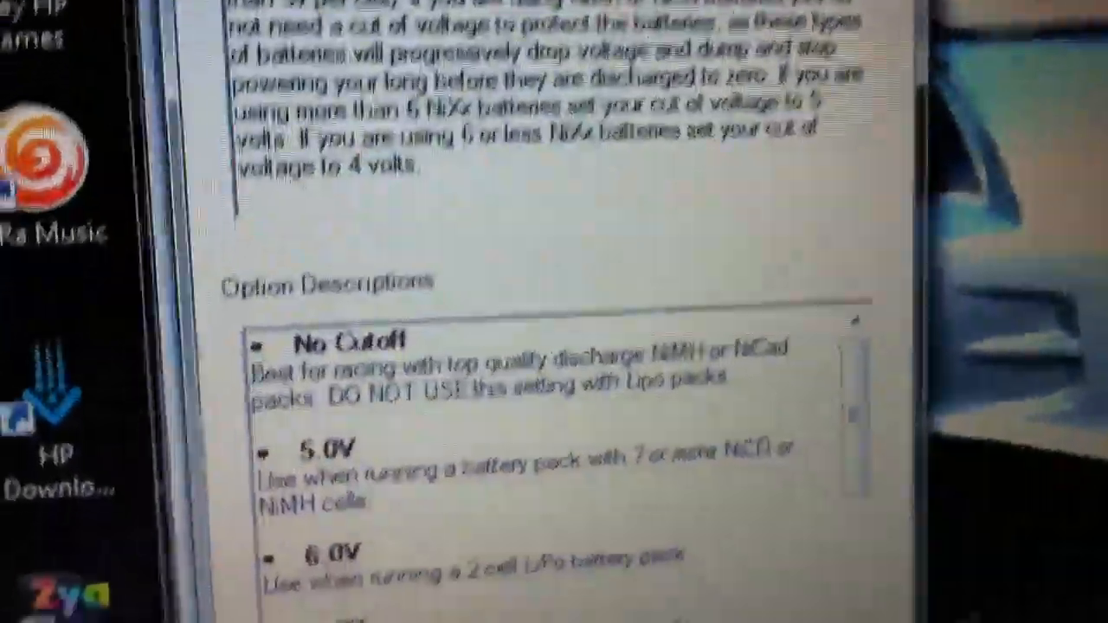
scroll(down, 3)
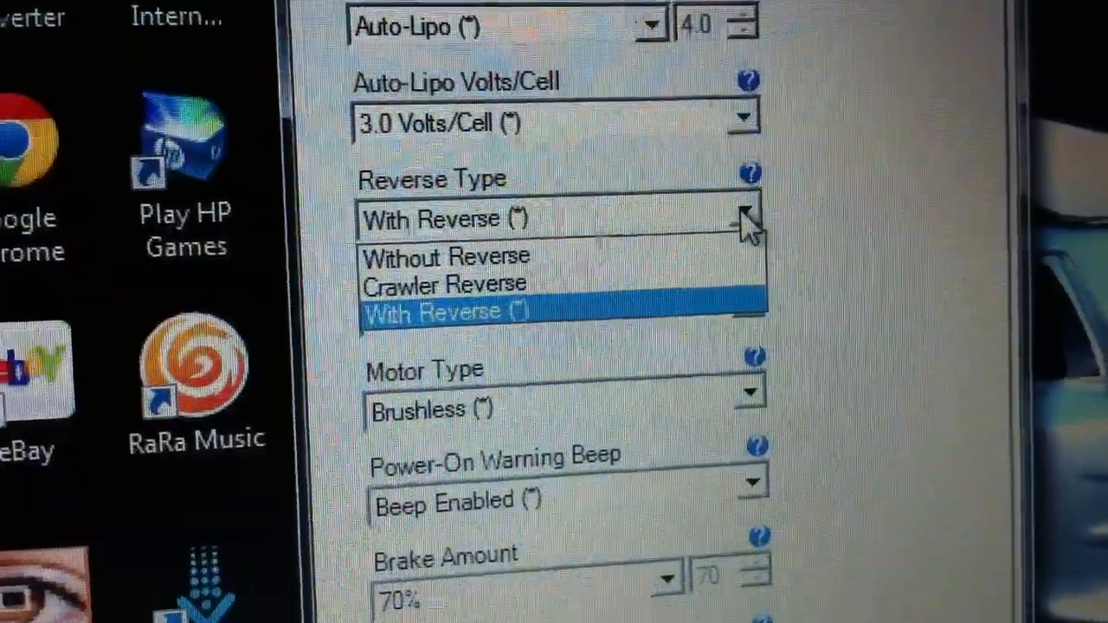
click(443, 311)
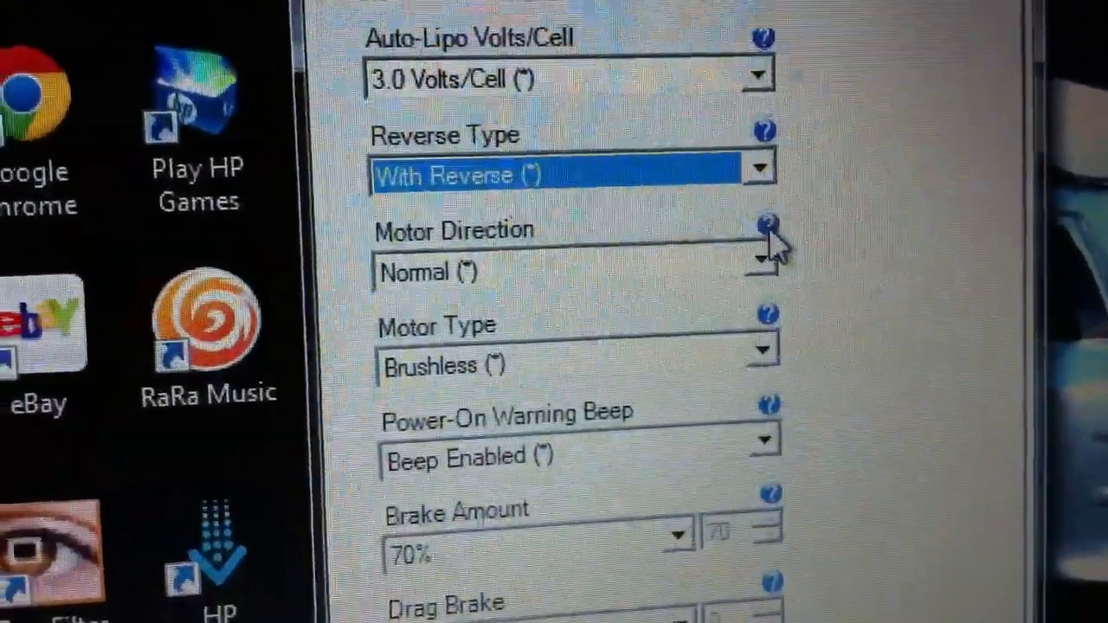
click(760, 273)
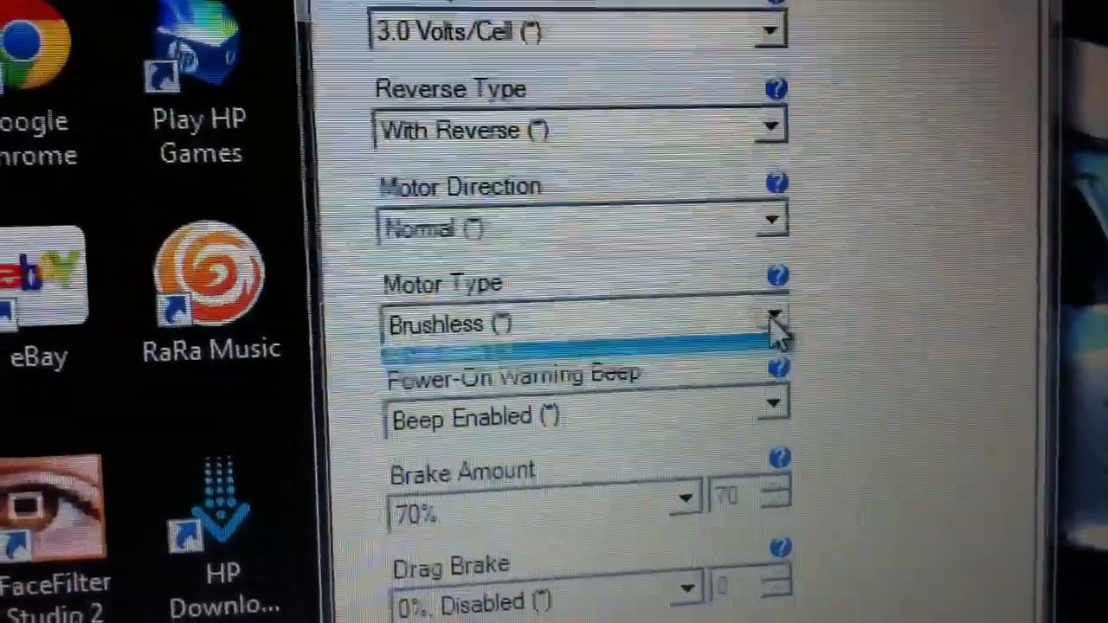
click(769, 327)
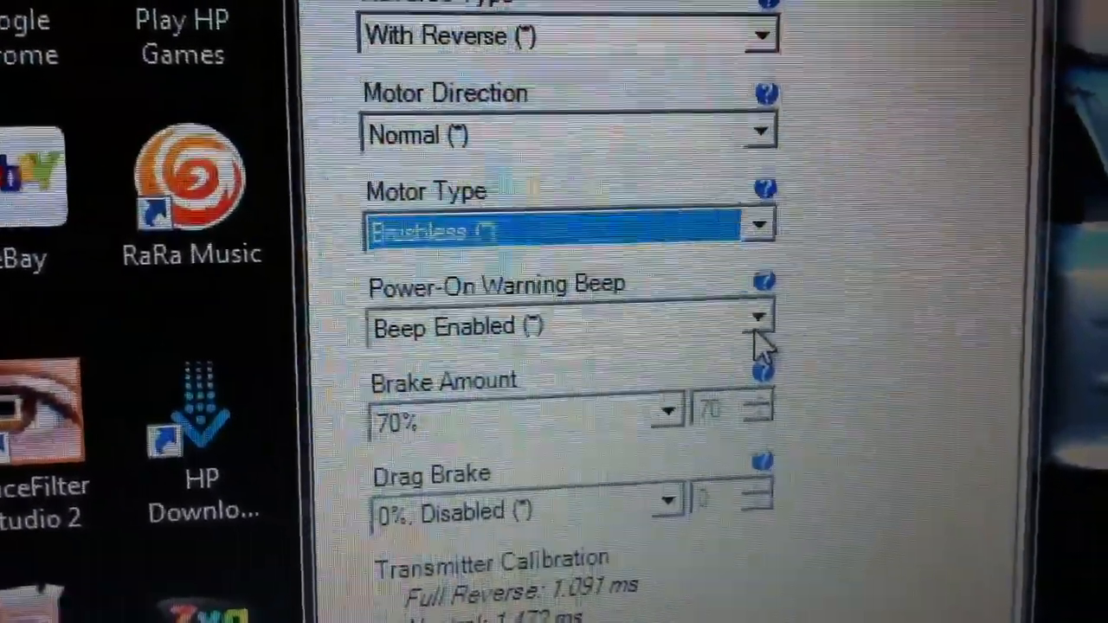
click(758, 326)
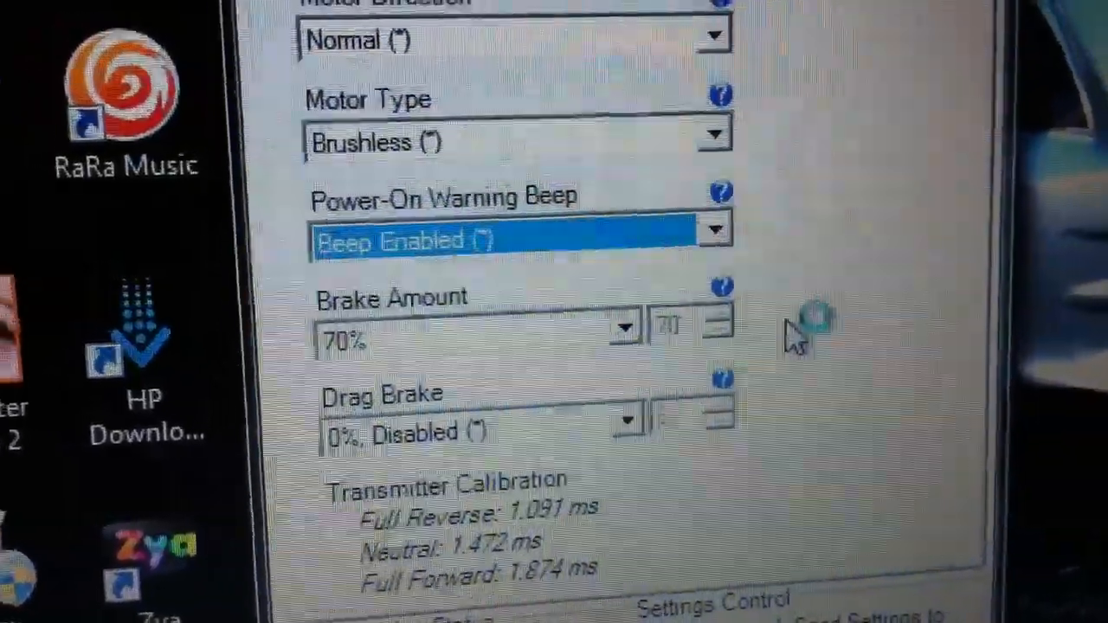
scroll(down, 3)
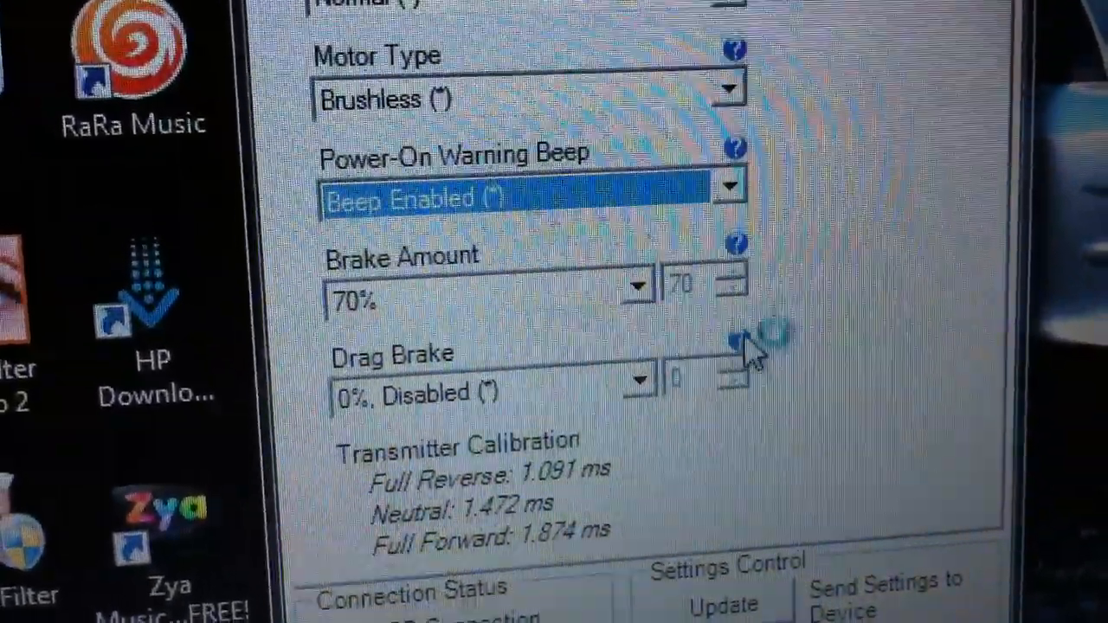
click(734, 350)
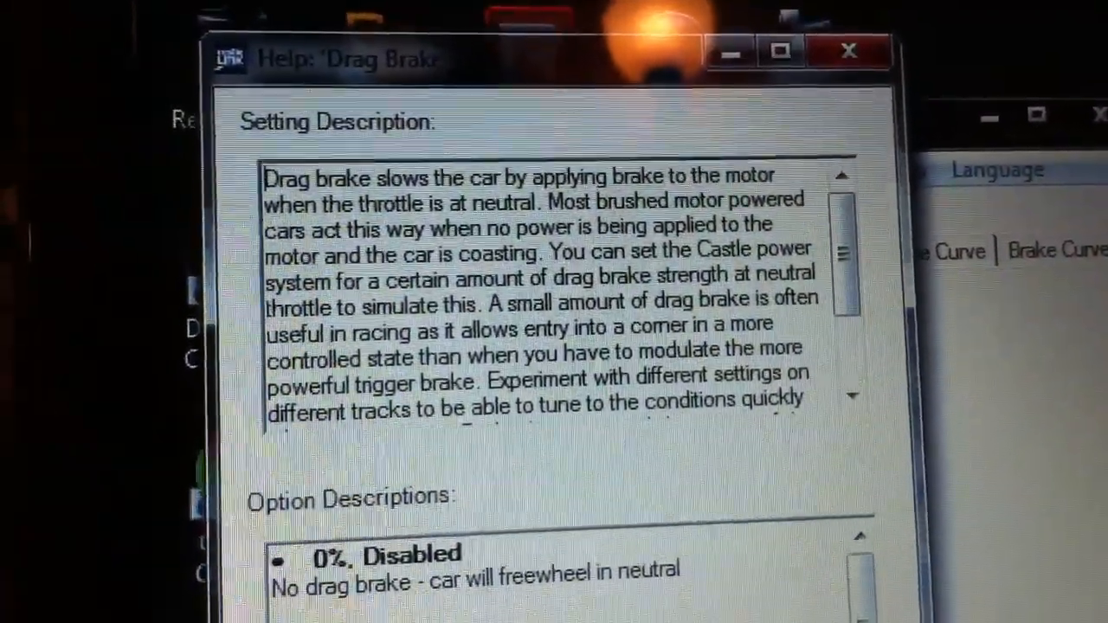
Step: Read the Drag Brake help window and close it
scroll(down, 3)
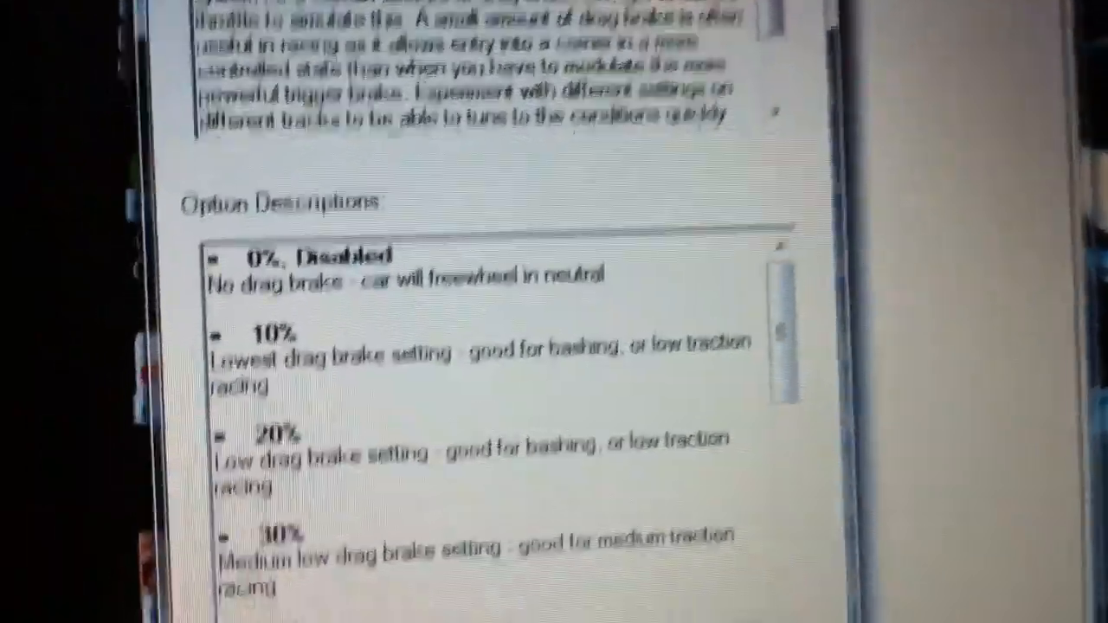
click(544, 246)
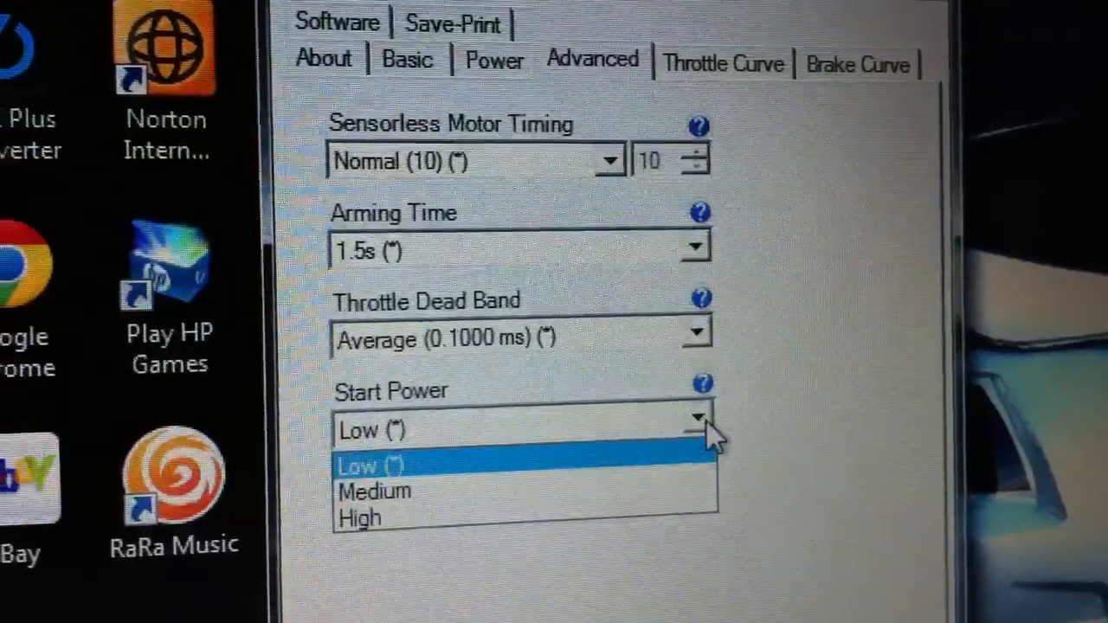
Step: Leave start power at Low and bring up the Throttle Curve settings
click(373, 466)
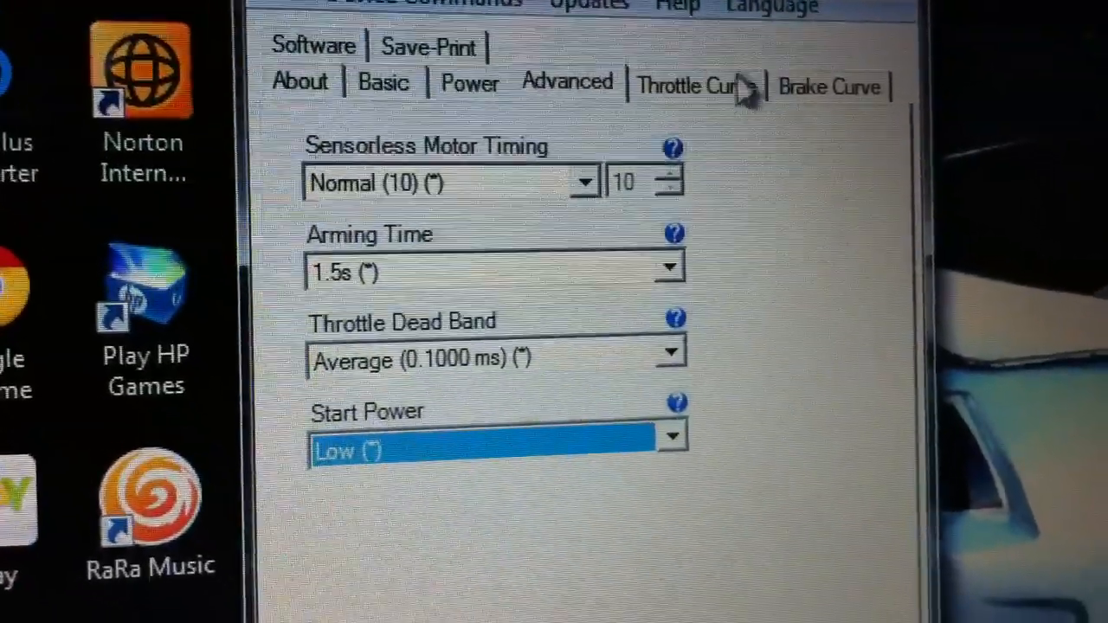
click(690, 87)
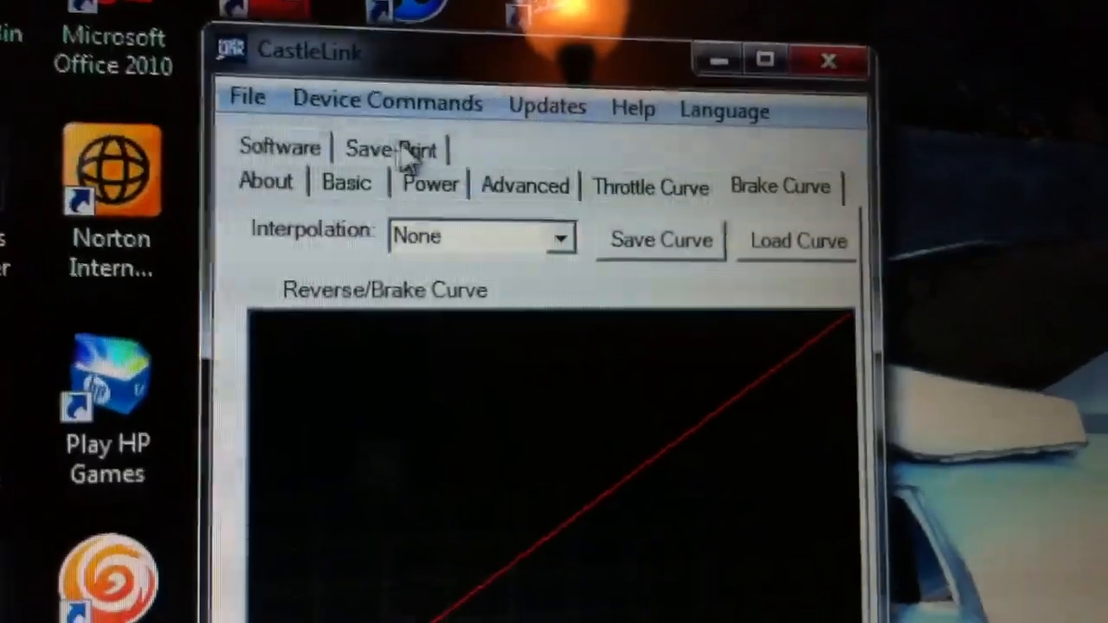
Step: View the Save-Print options, then the Software details listing firmware V 1.34 for the HPI Vapor
click(391, 149)
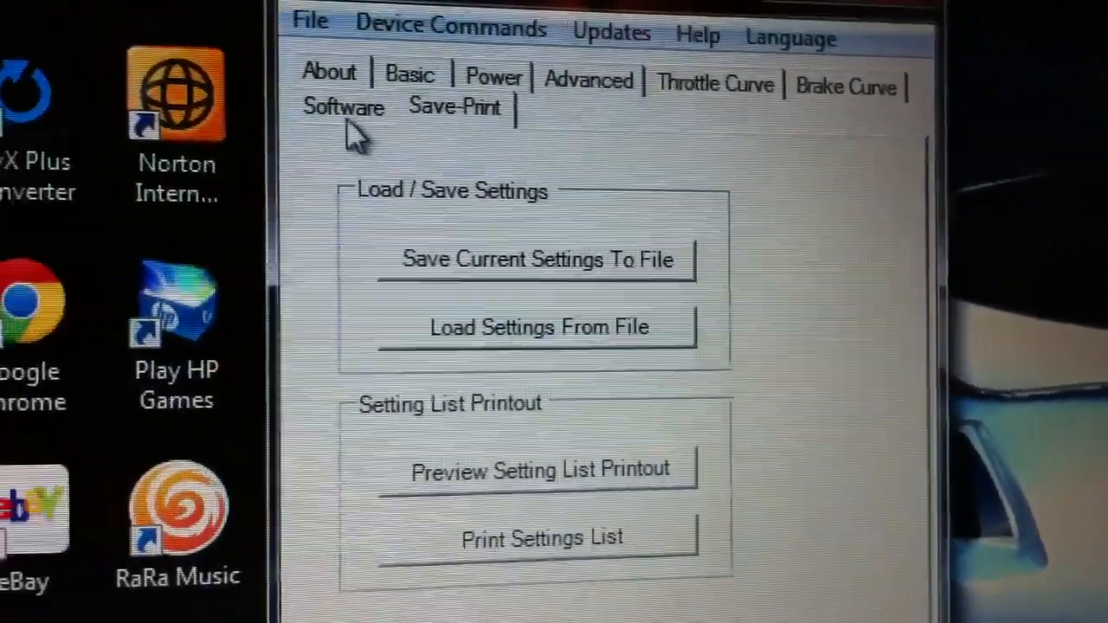
click(343, 105)
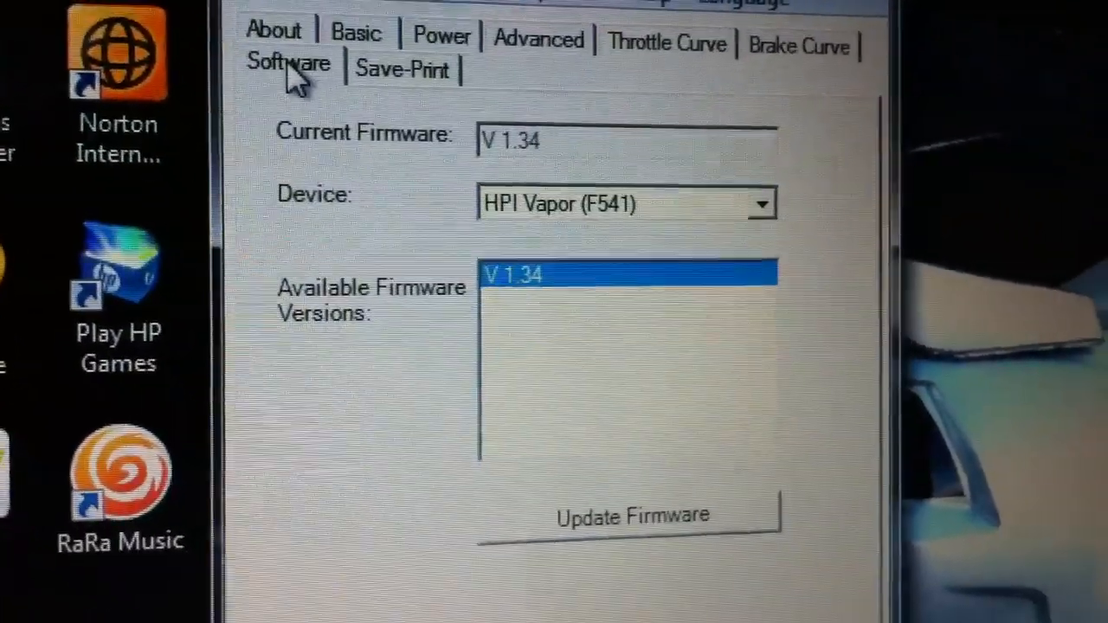